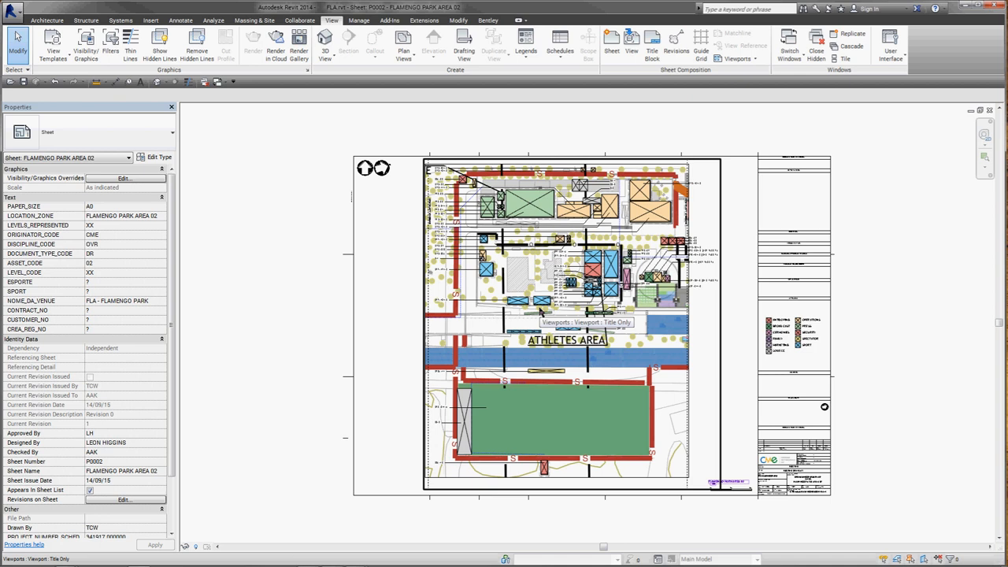
- Select the site plan viewport on sheet P0002 Flamengo Park Area 02
click(559, 323)
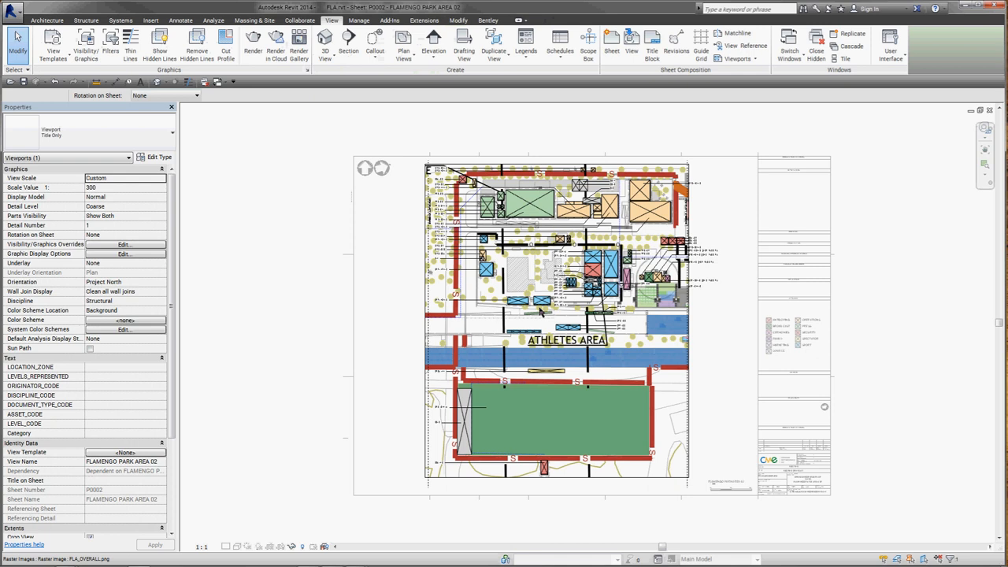
- Activate the Flamengo Park Area 02 viewport to work on its plan
double_click(555, 315)
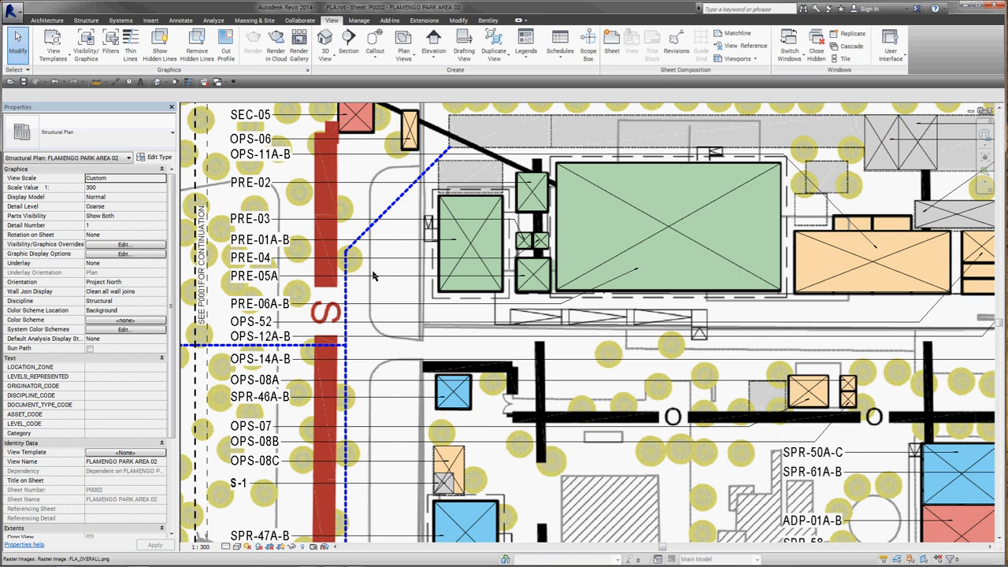
- Switch to the 01 PRE MASTER schedule and pick a cell in the PRE-99 row
click(252, 257)
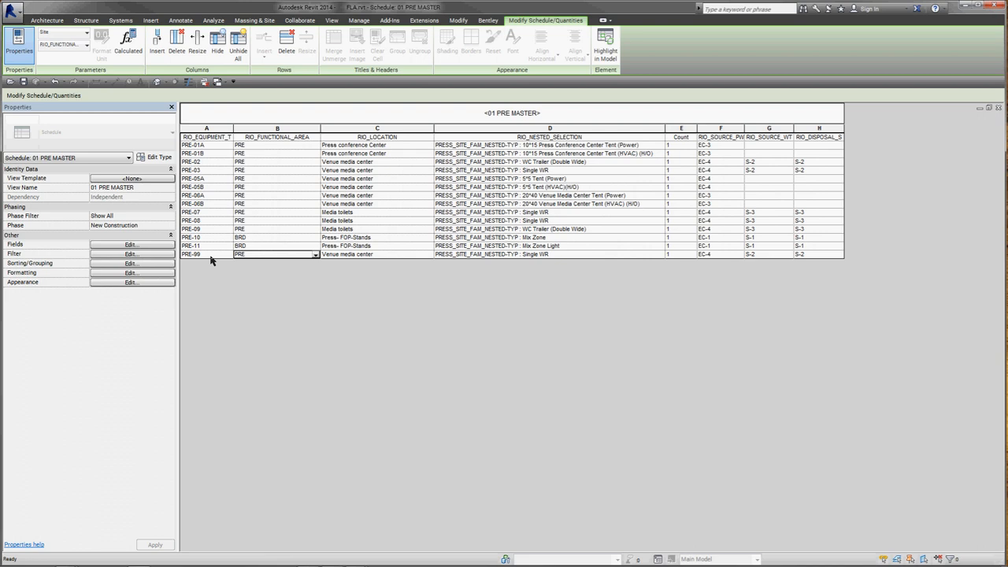
click(544, 254)
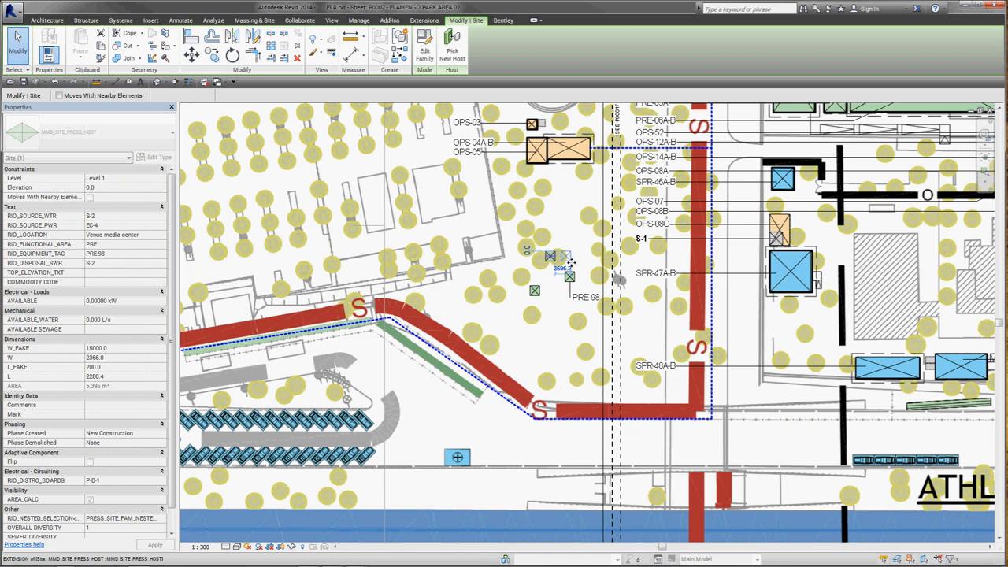
- Use the top toolbar while returning to the site plan to copy PRE-98
click(332, 19)
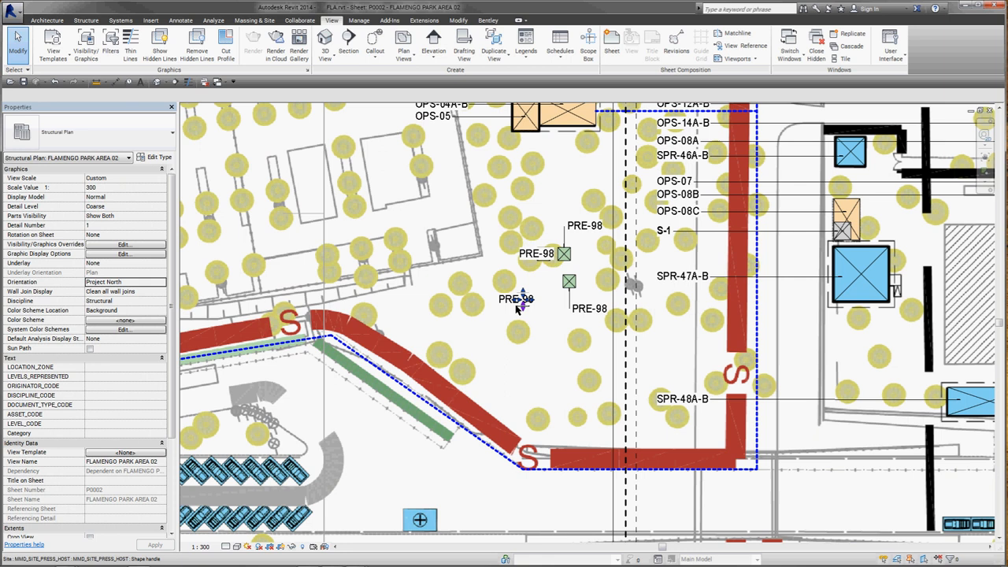